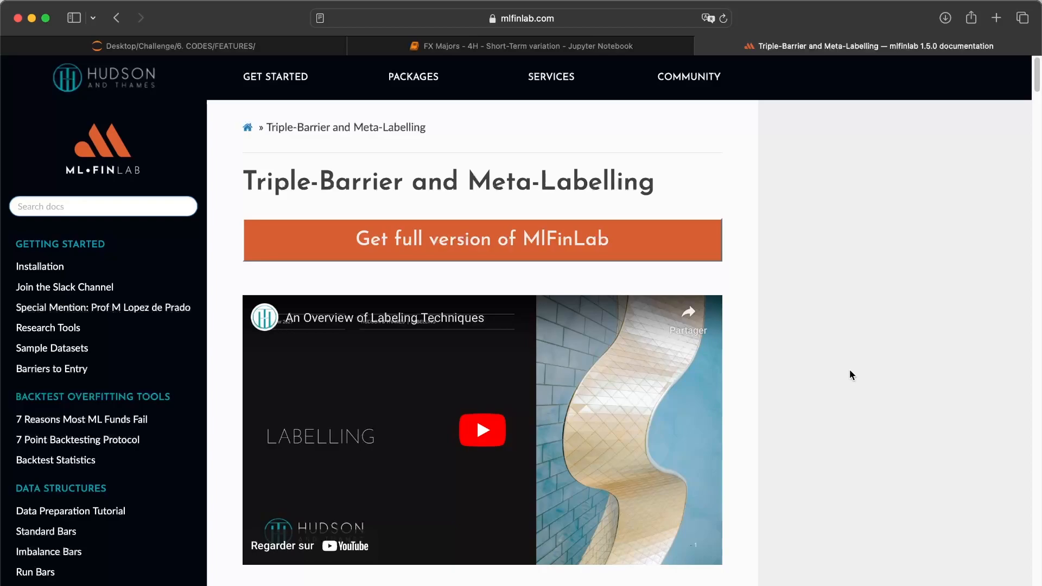
mouse_move(587, 413)
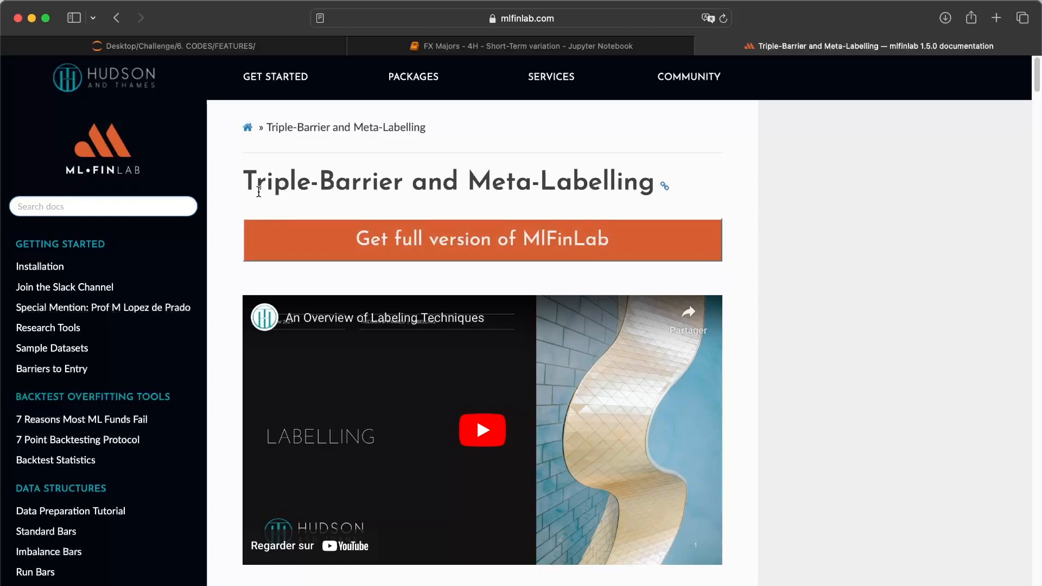
Review the notebook from the Triple-Barrier title down through the labelling and feature cells.
double_click(322, 181)
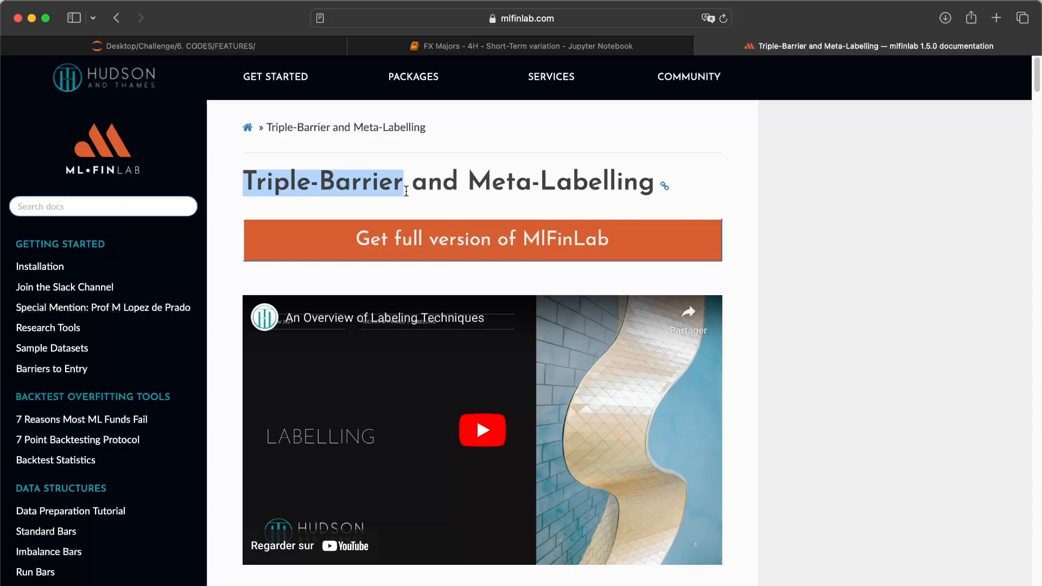
scroll("down", 3)
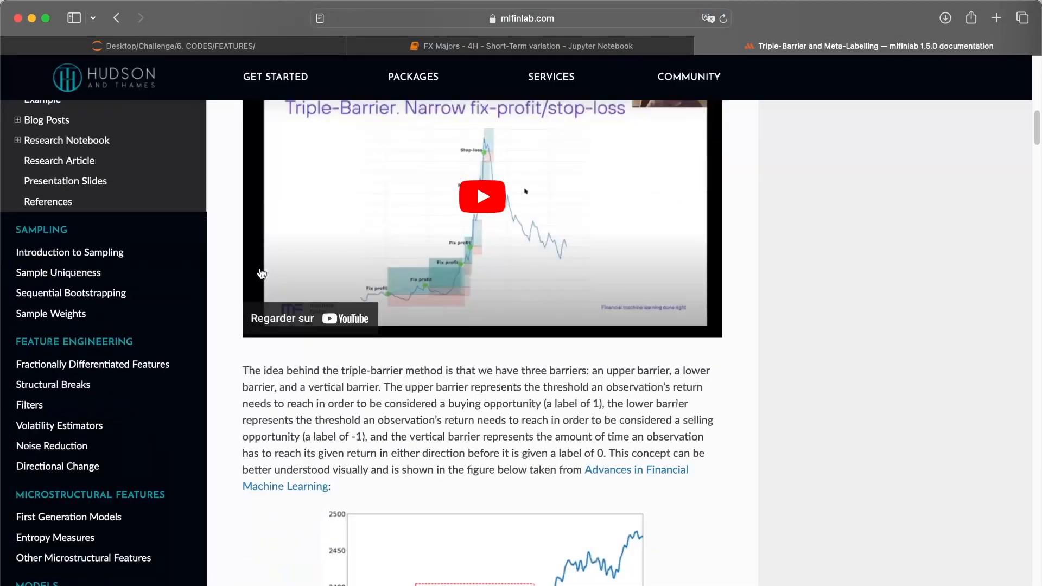
scroll("down", 3)
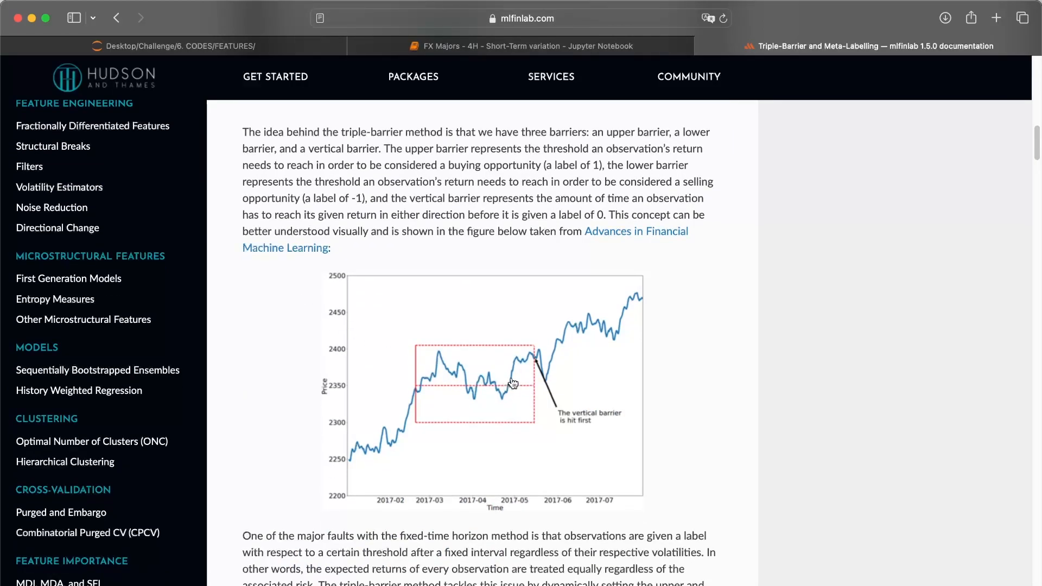
mouse_move(413, 411)
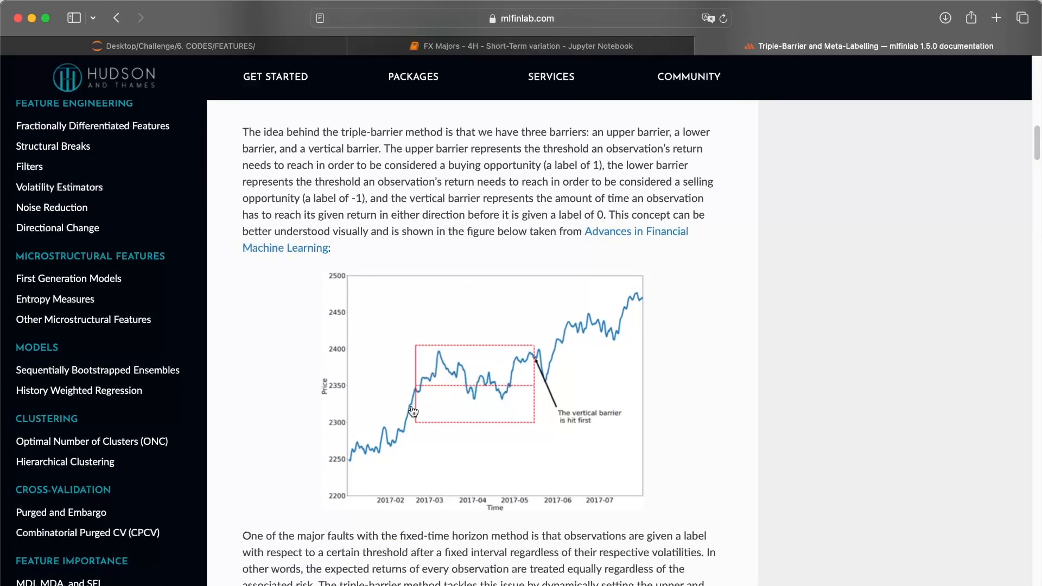
mouse_move(438, 426)
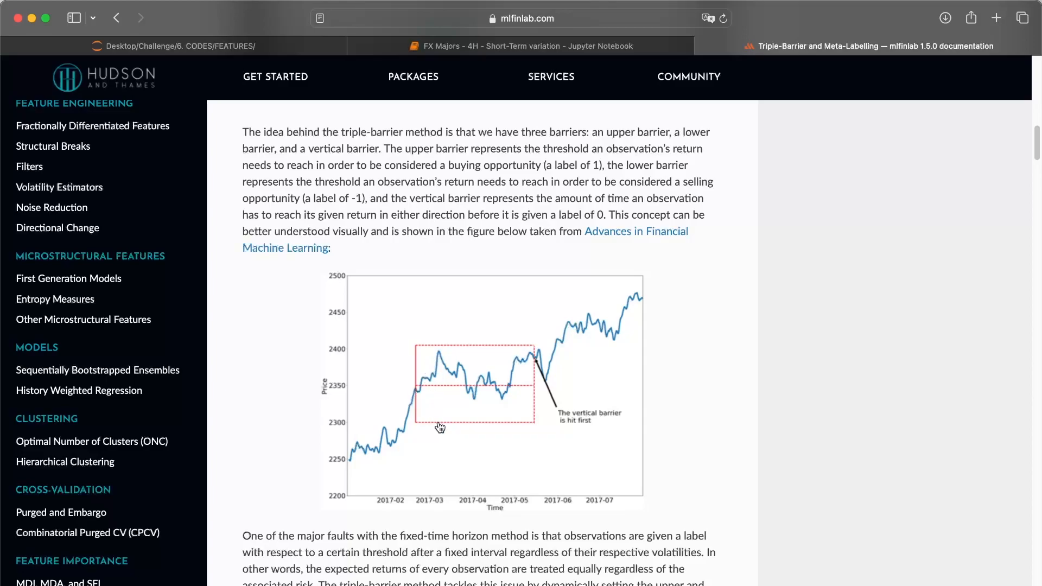
mouse_move(522, 349)
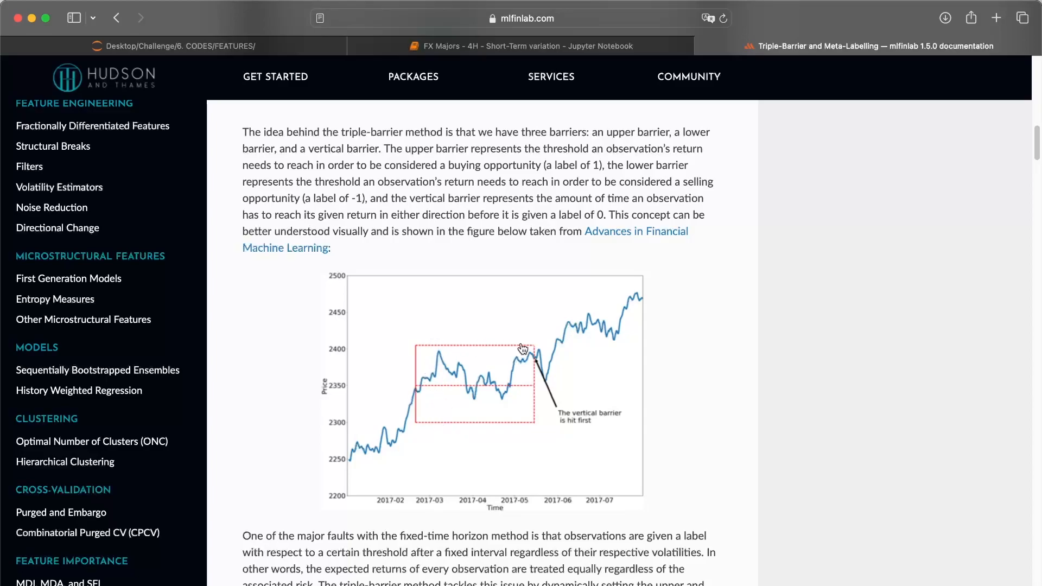
mouse_move(532, 356)
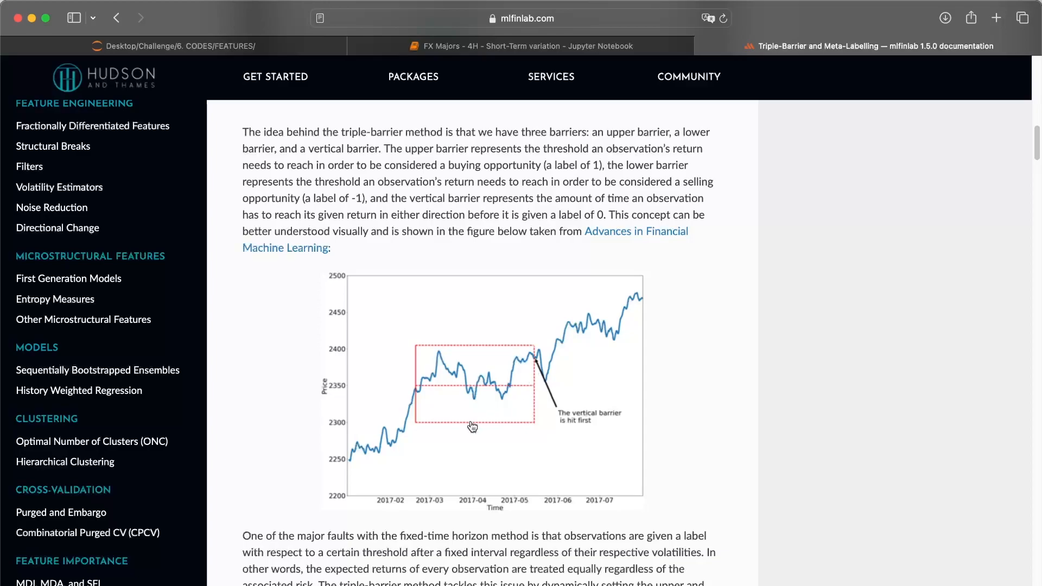
mouse_move(489, 351)
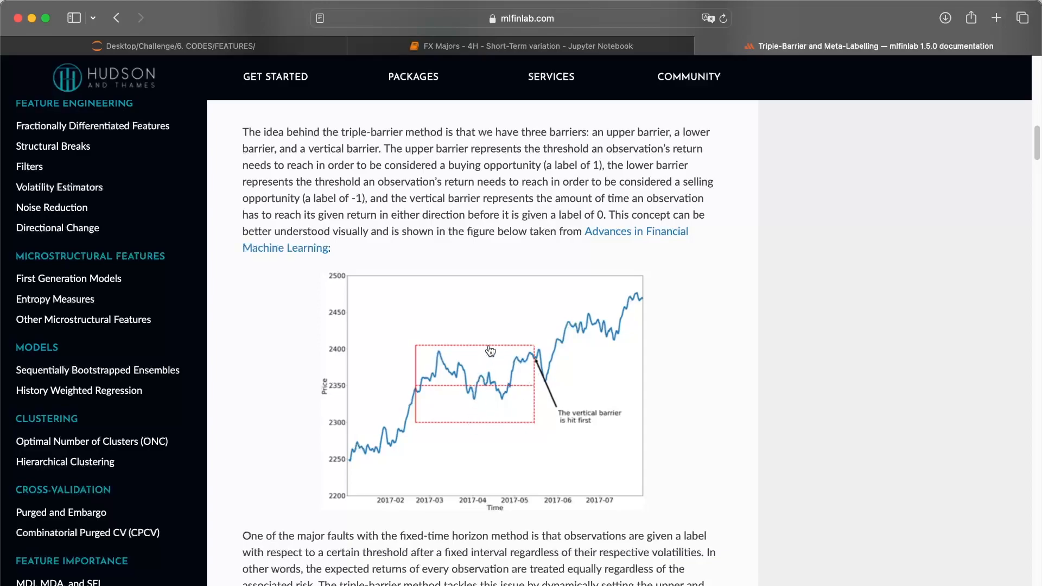
mouse_move(539, 382)
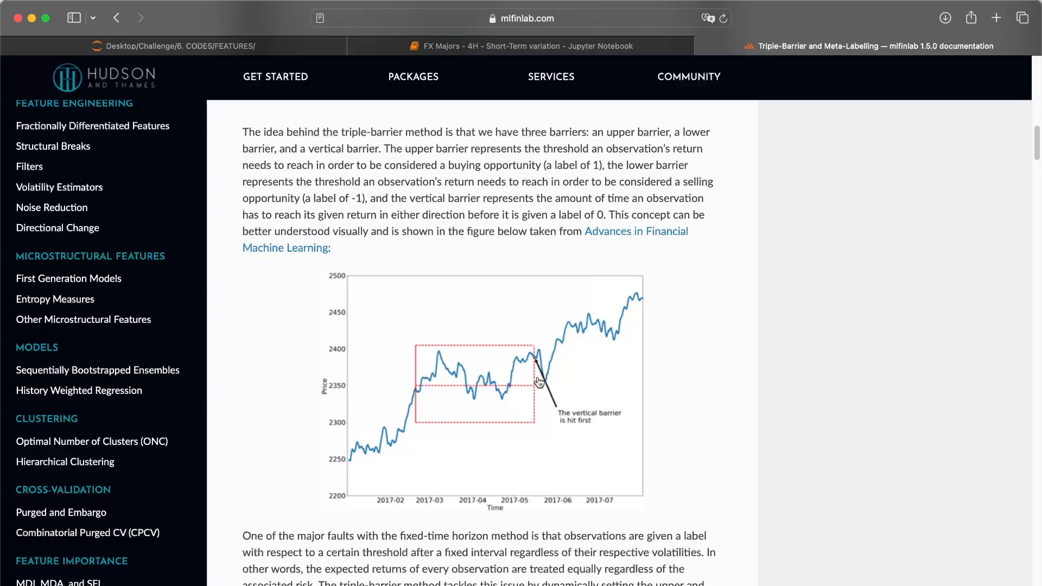
mouse_move(443, 191)
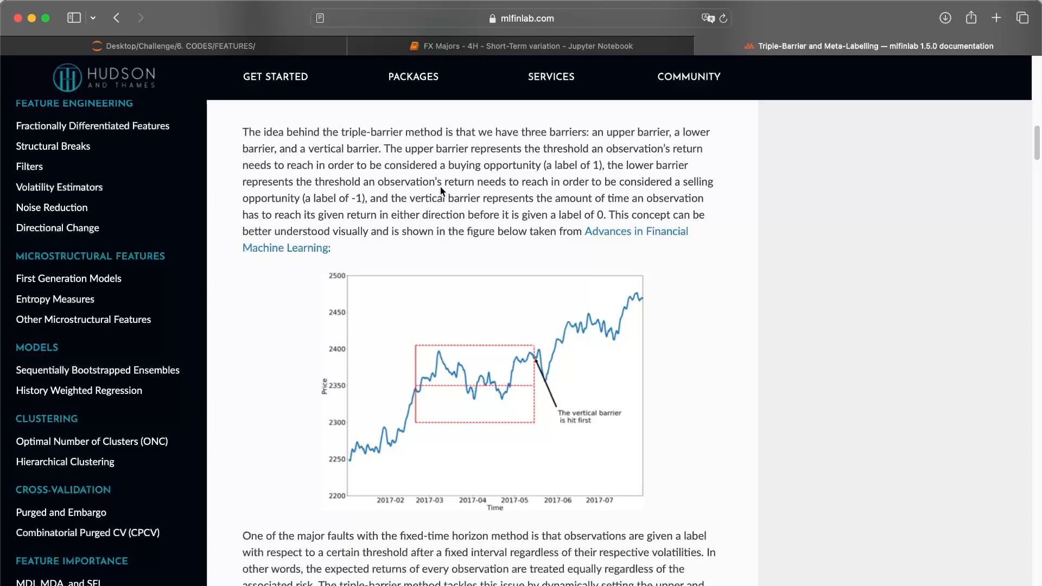
mouse_move(500, 324)
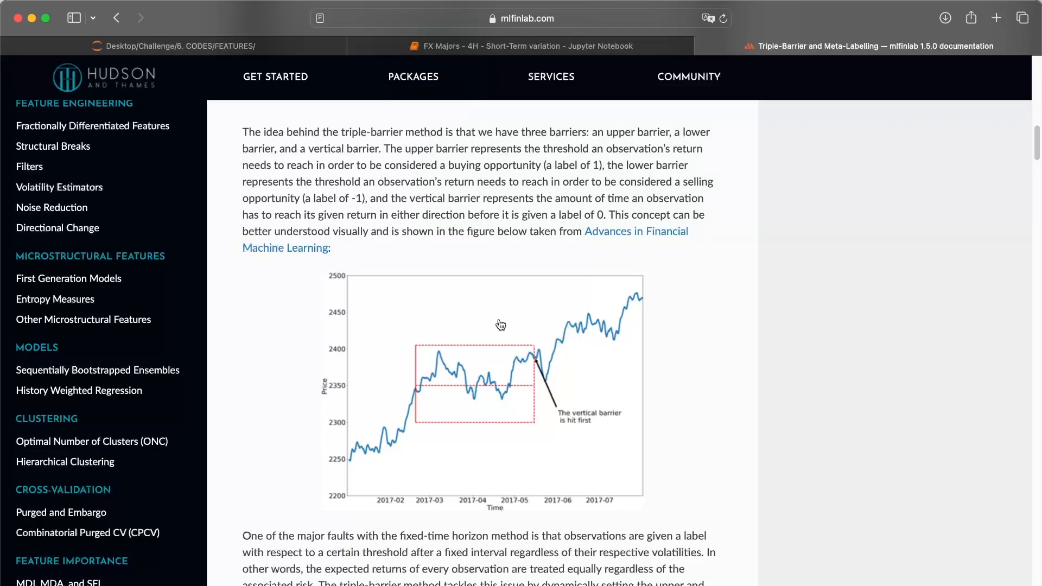
mouse_move(489, 335)
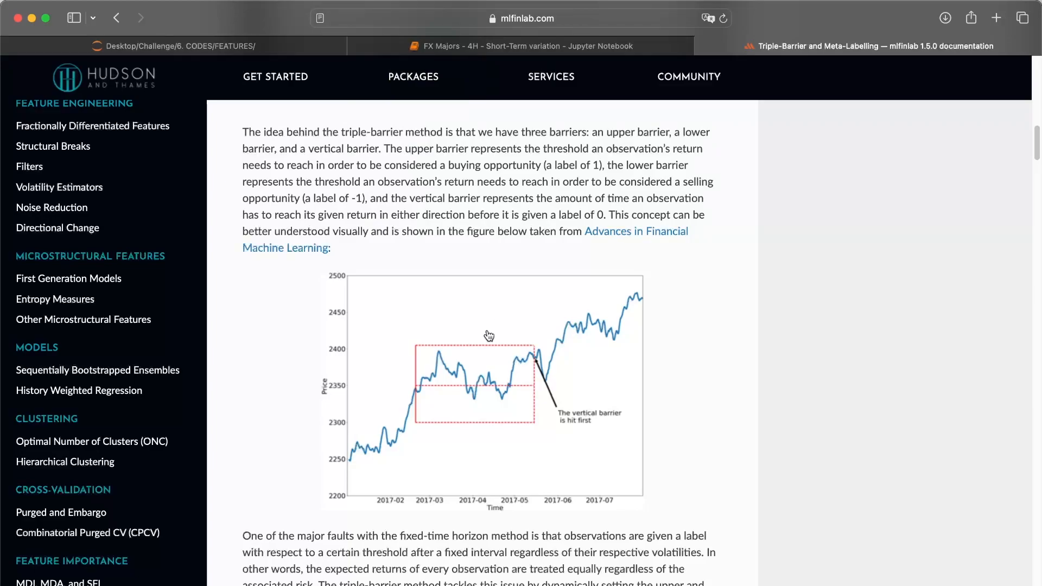
mouse_move(466, 431)
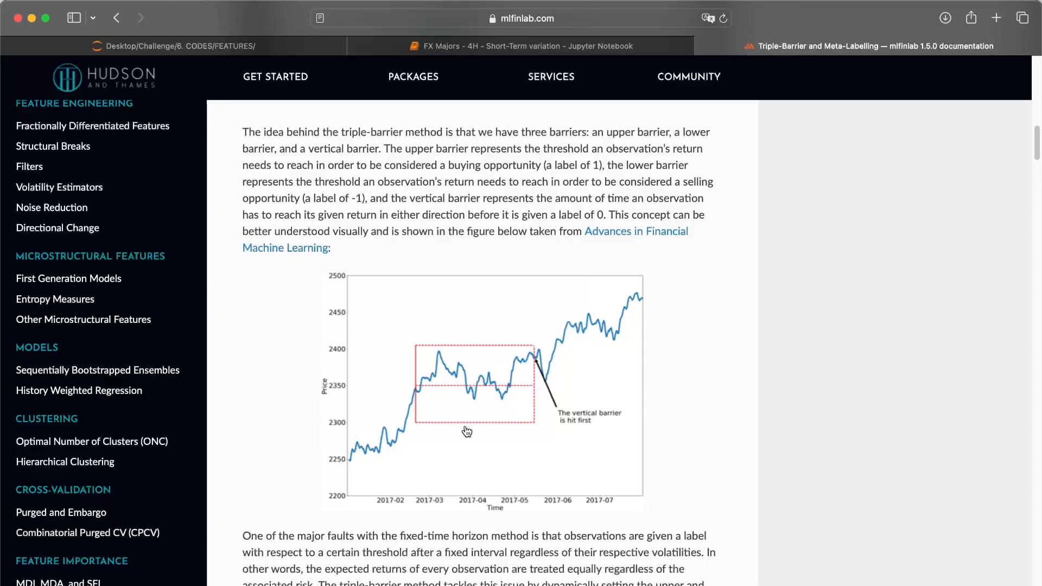
mouse_move(486, 350)
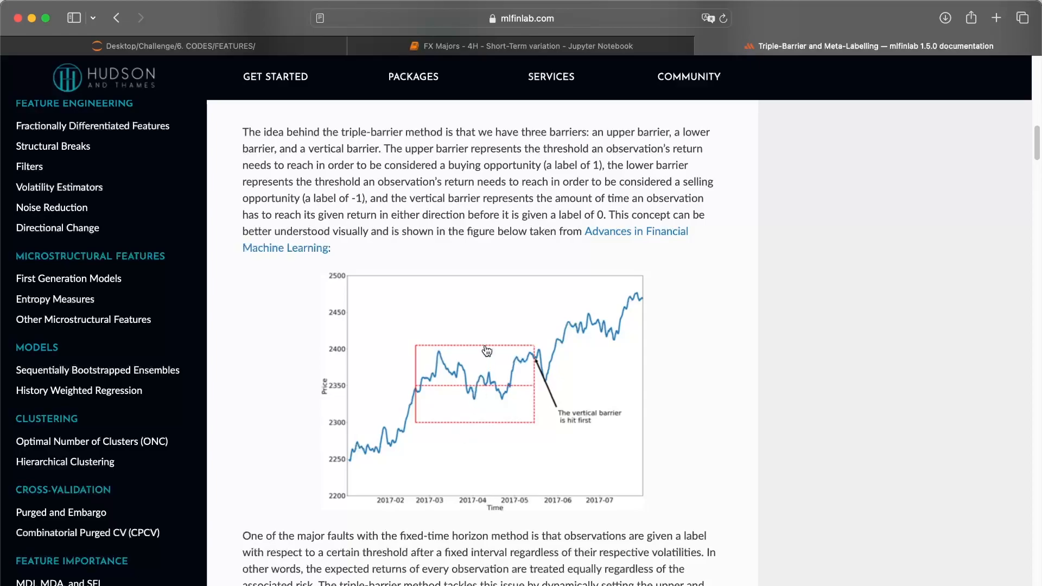
mouse_move(540, 378)
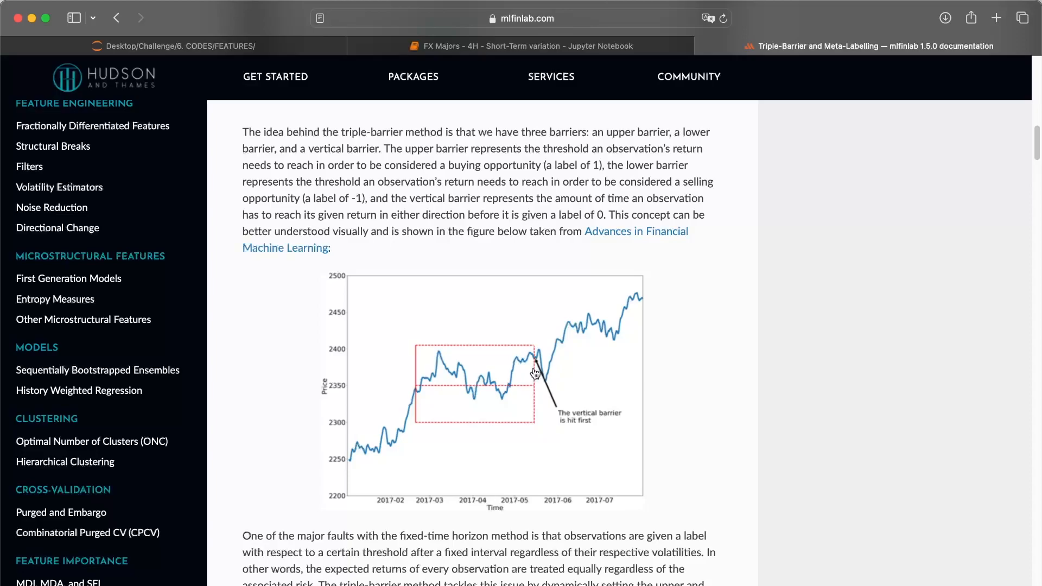
left_click(525, 46)
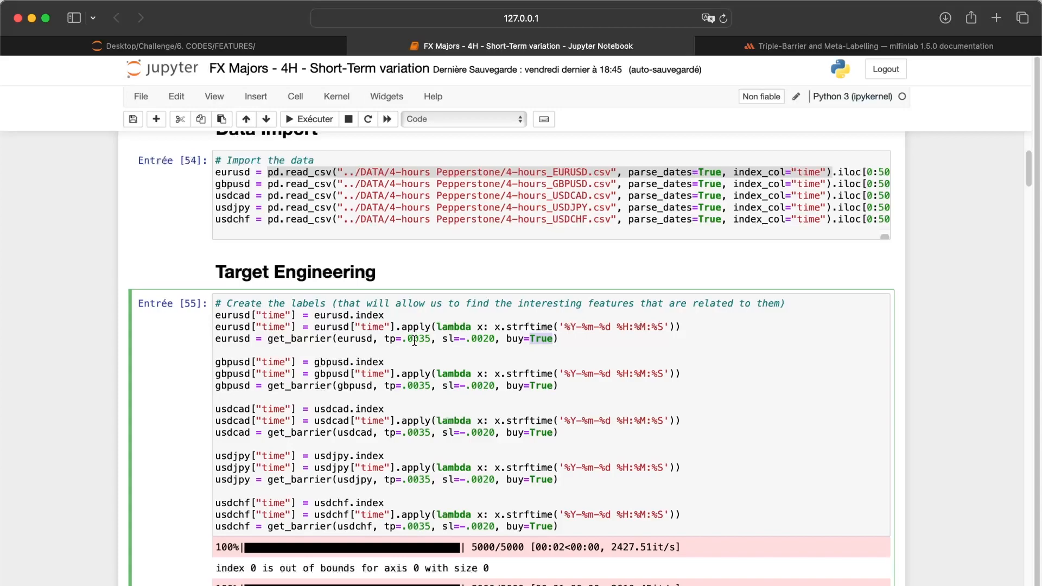
mouse_move(469, 346)
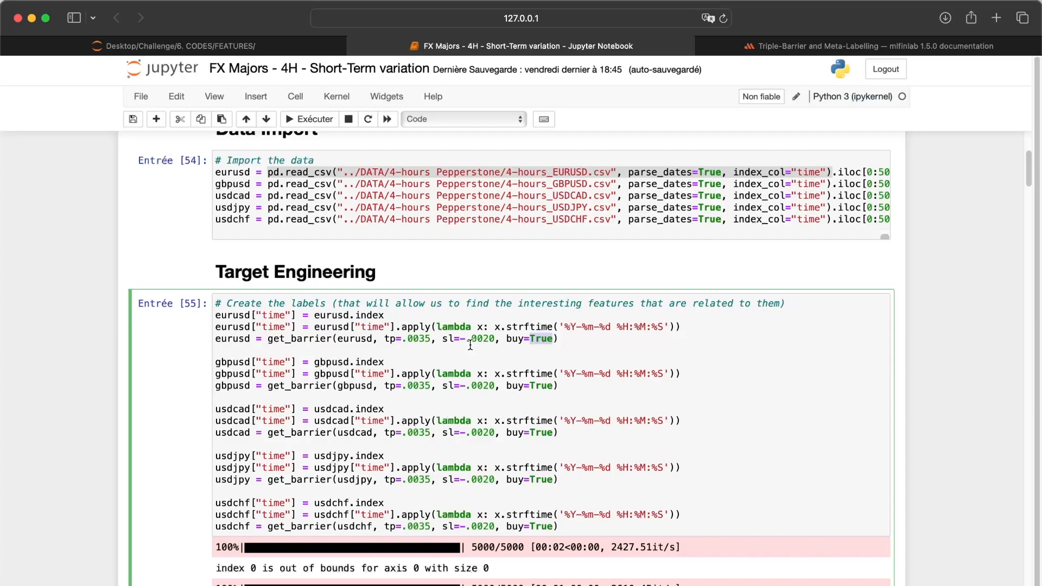
mouse_move(469, 344)
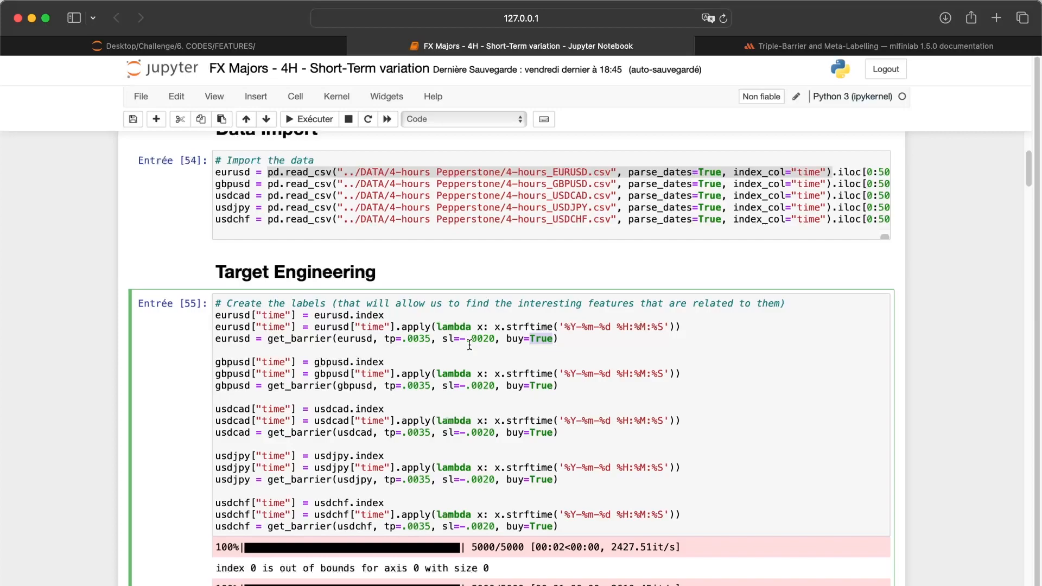
scroll("down", 3)
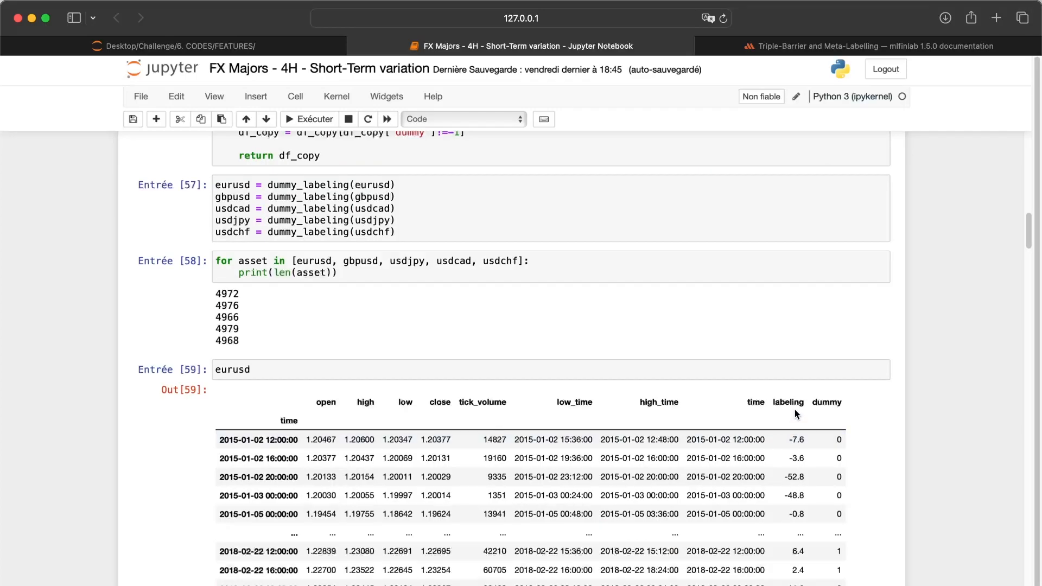
scroll("down", 3)
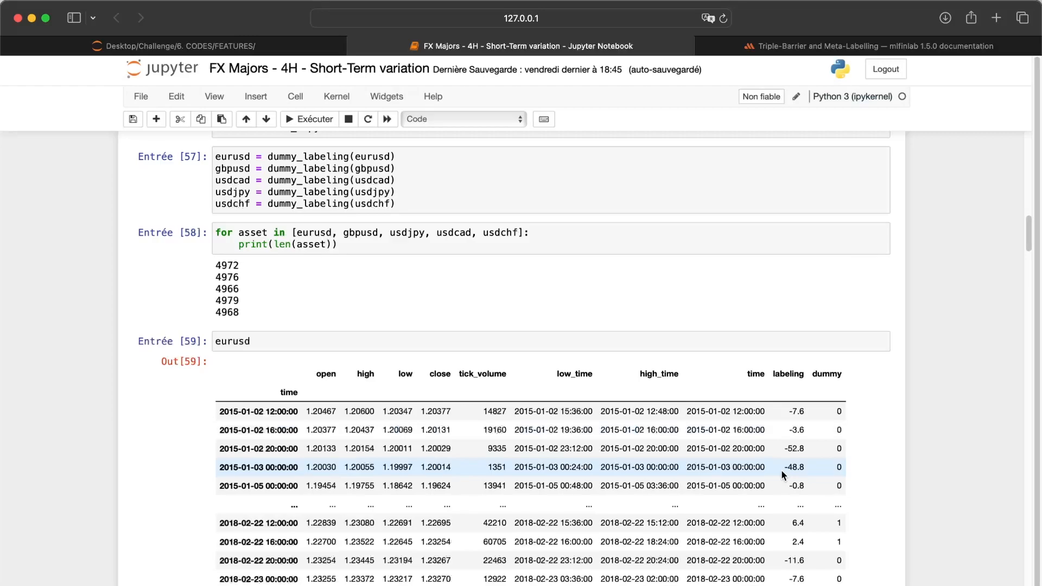
mouse_move(795, 510)
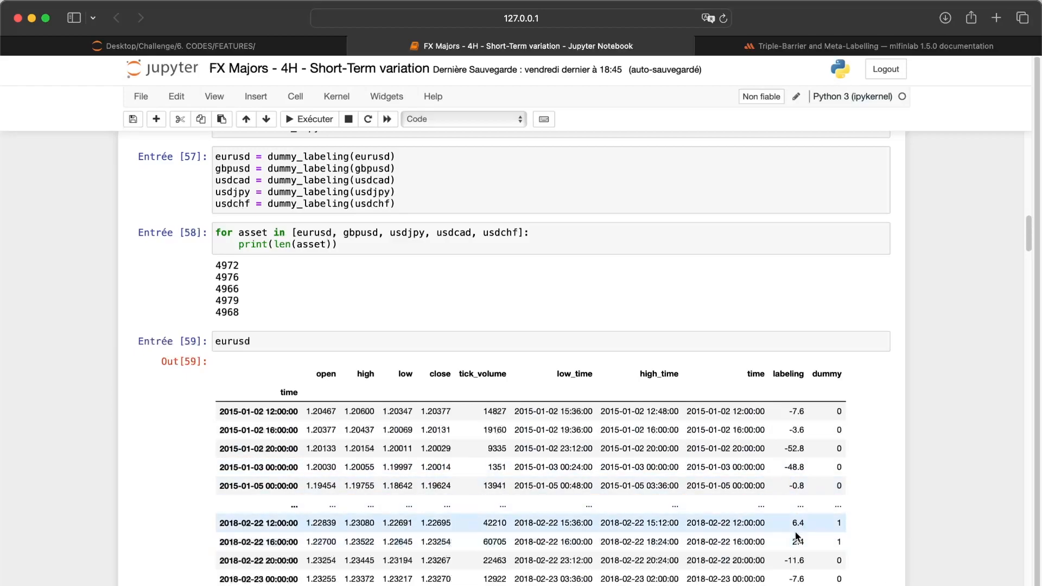
mouse_move(795, 528)
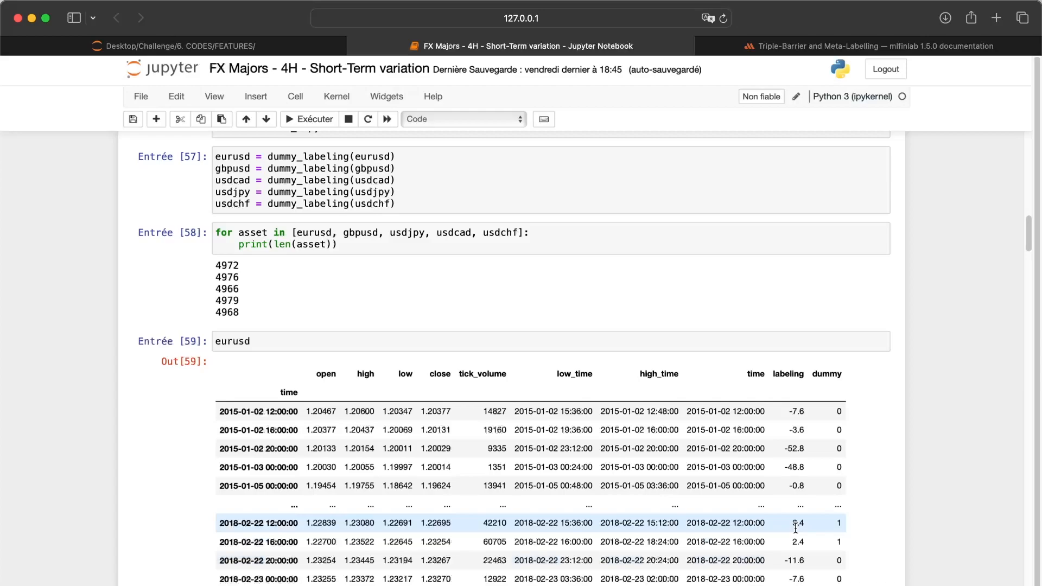
mouse_move(807, 484)
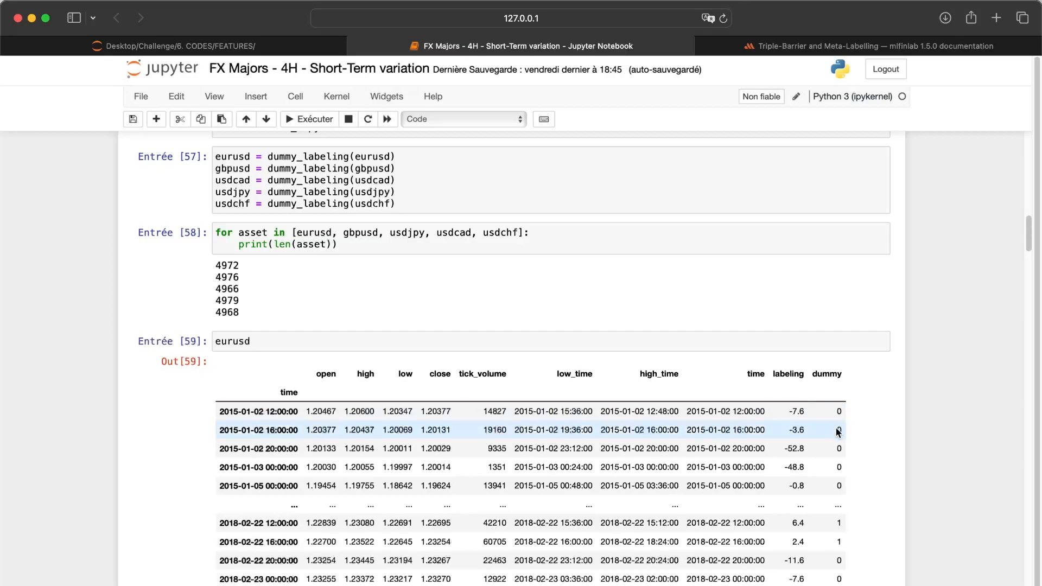
mouse_move(837, 432)
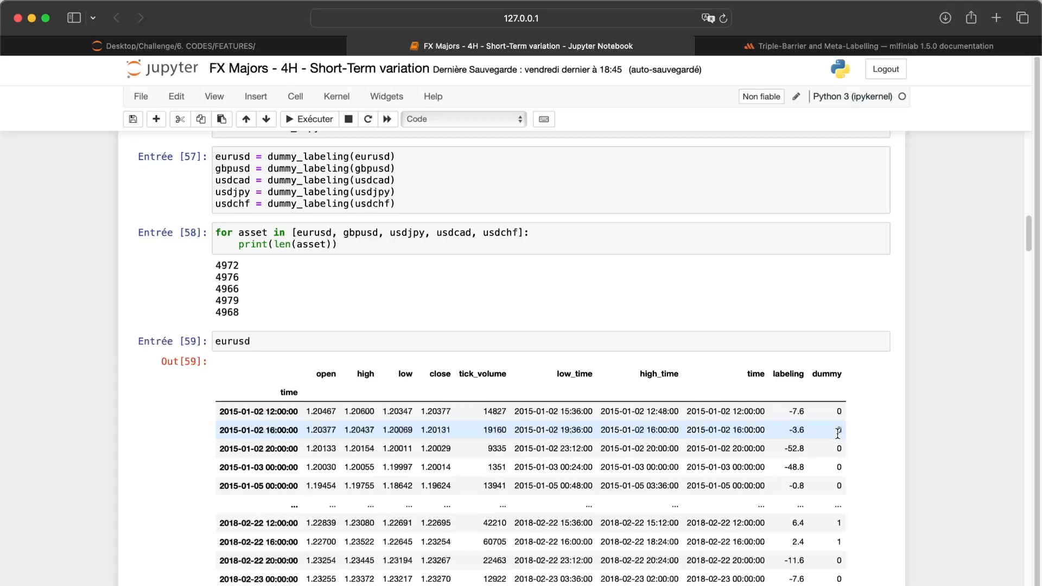
Reach cell 69 with the pd.concat of the EURUSD, GBPUSD and USDJPY training sets and edit it.
scroll("down", 3)
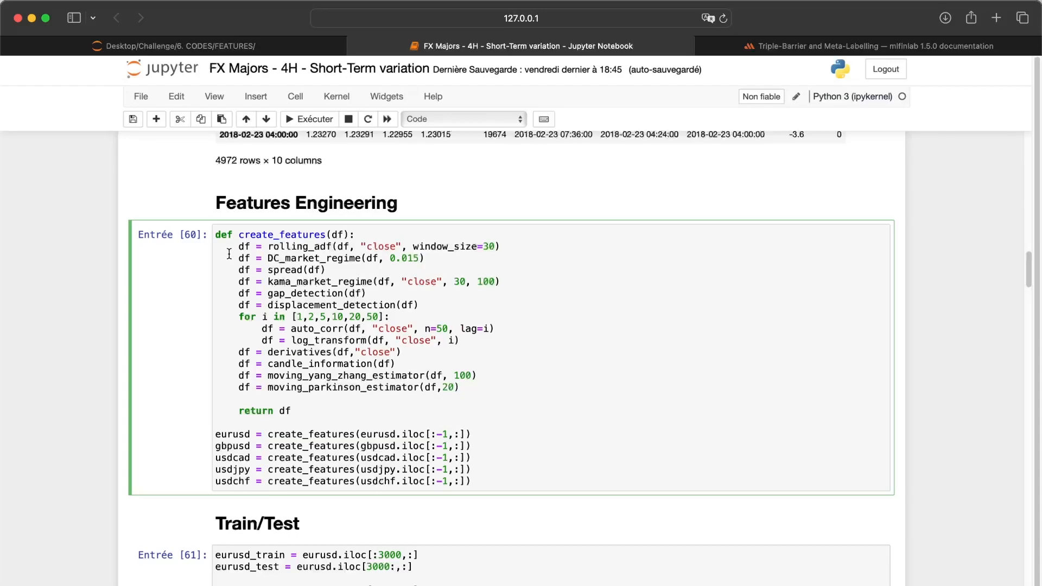
left_click(251, 269)
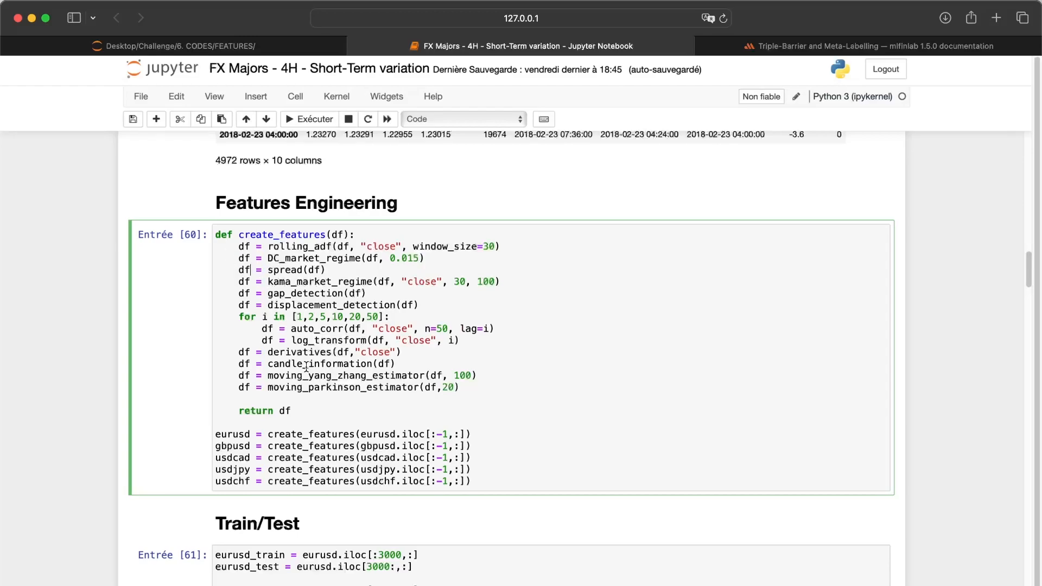
scroll("down", 3)
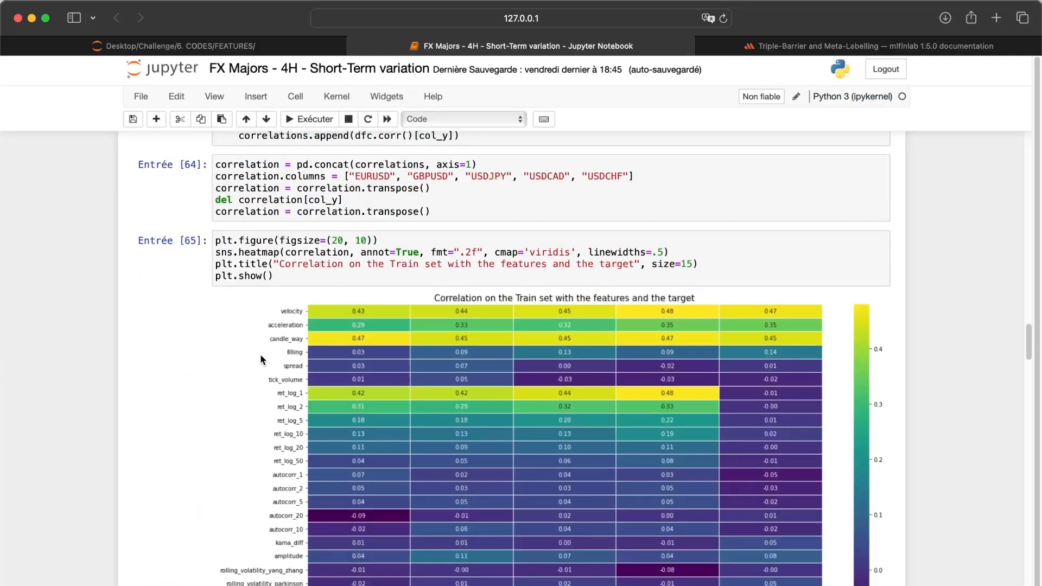
scroll("down", 3)
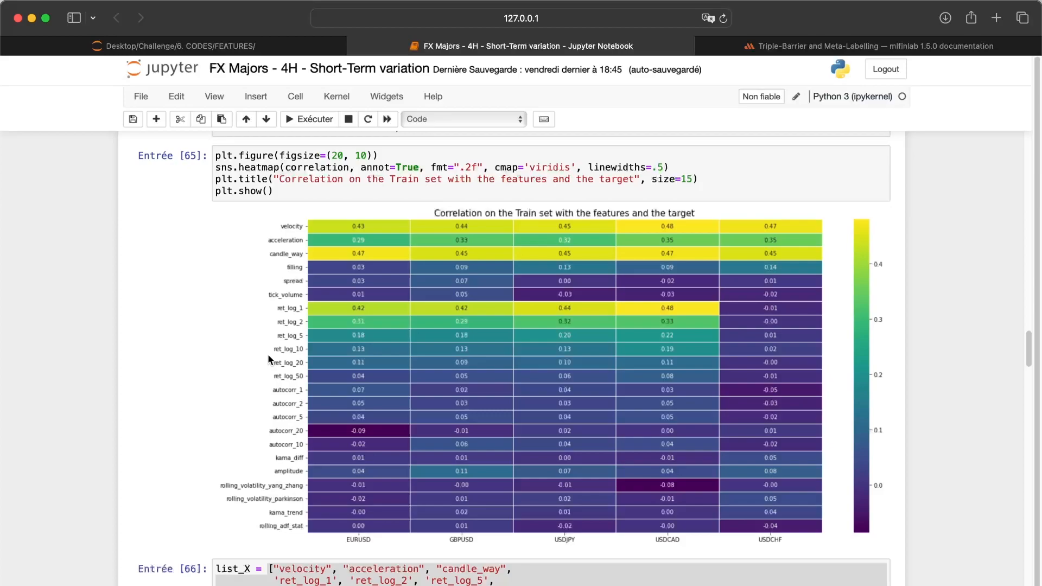
mouse_move(311, 255)
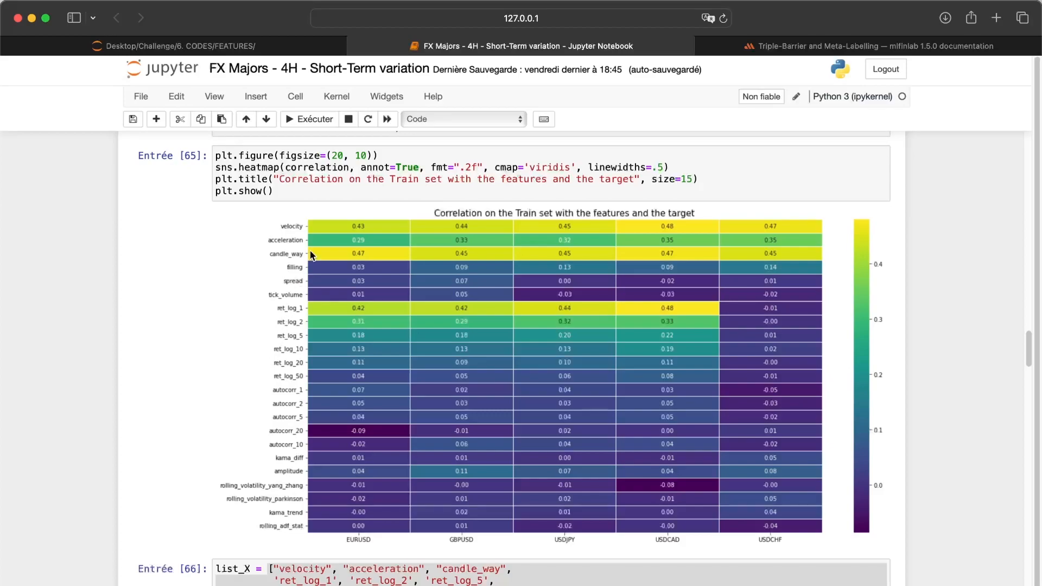
mouse_move(518, 279)
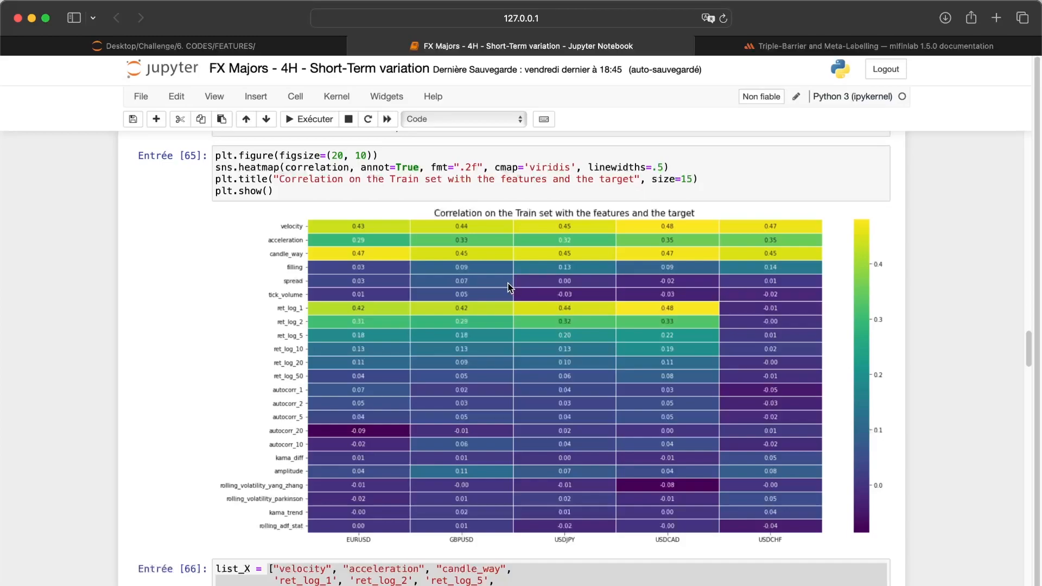
mouse_move(498, 296)
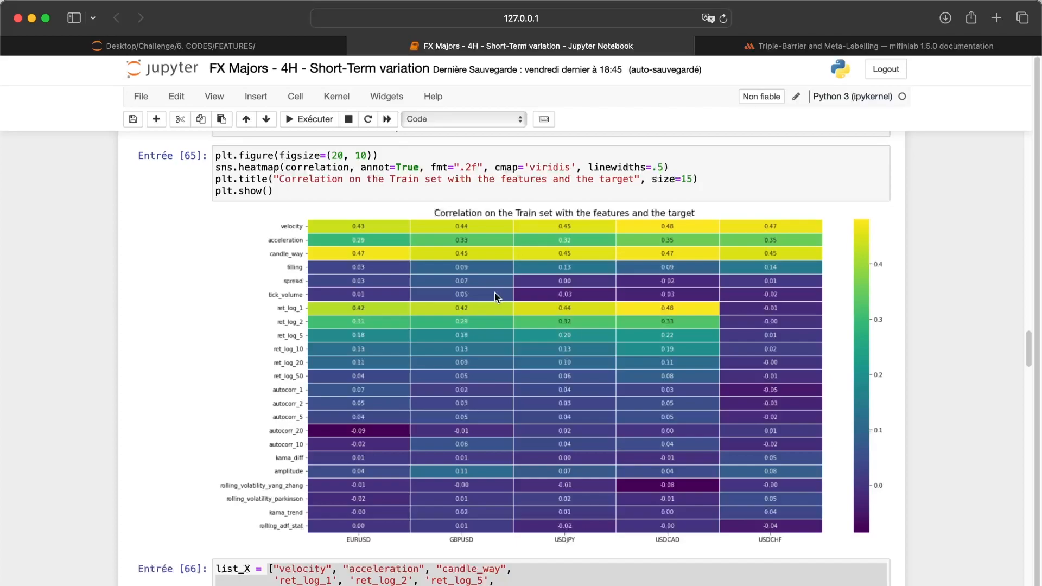
mouse_move(432, 241)
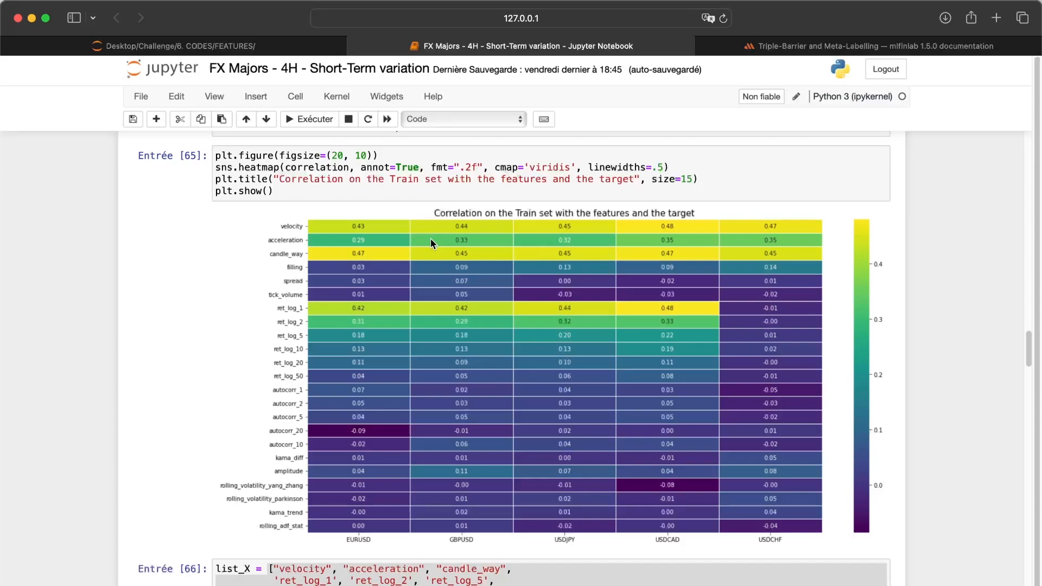
mouse_move(256, 383)
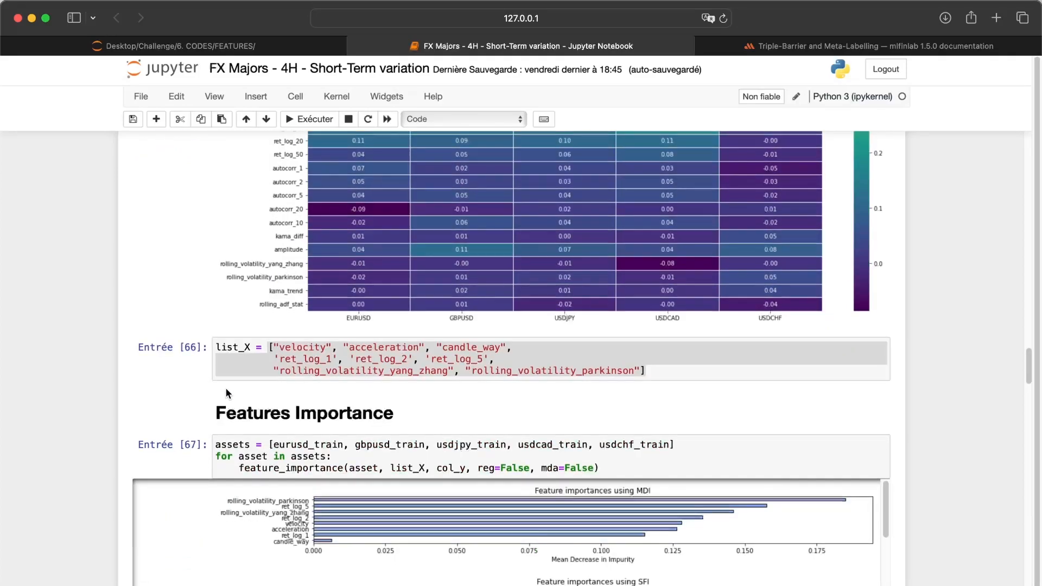
scroll("down", 3)
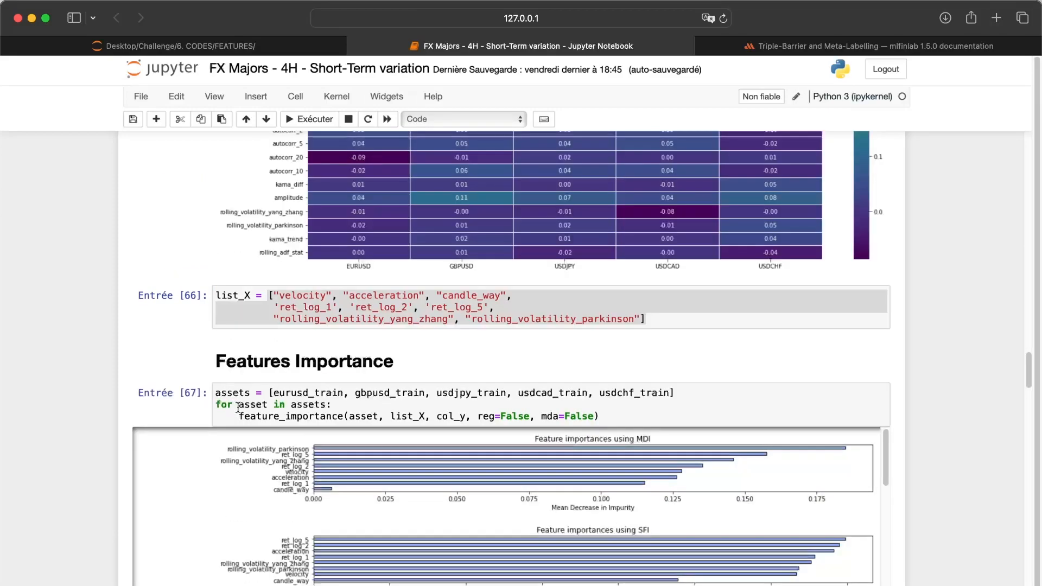
scroll("down", 3)
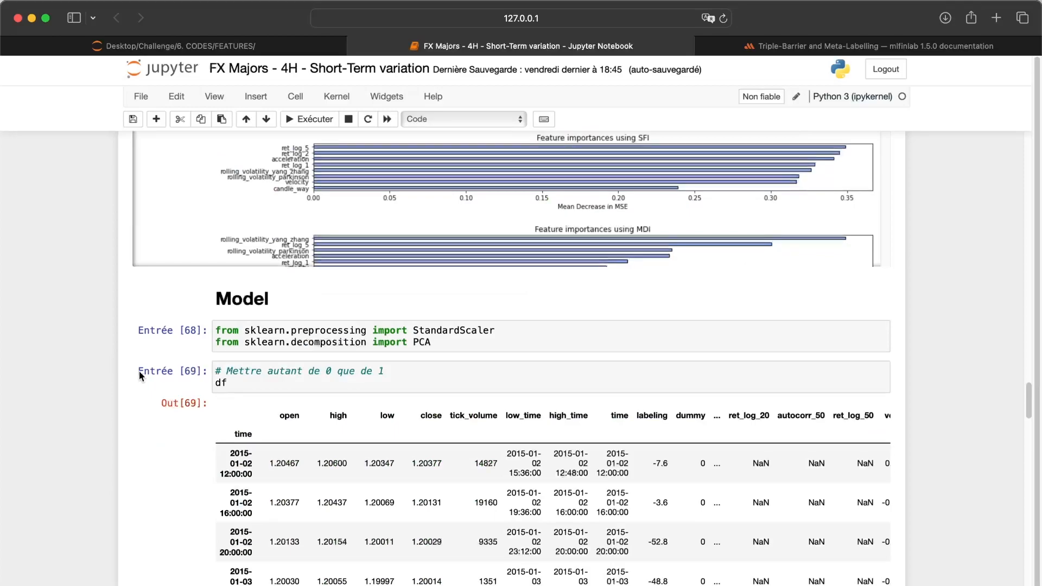
scroll("down", 3)
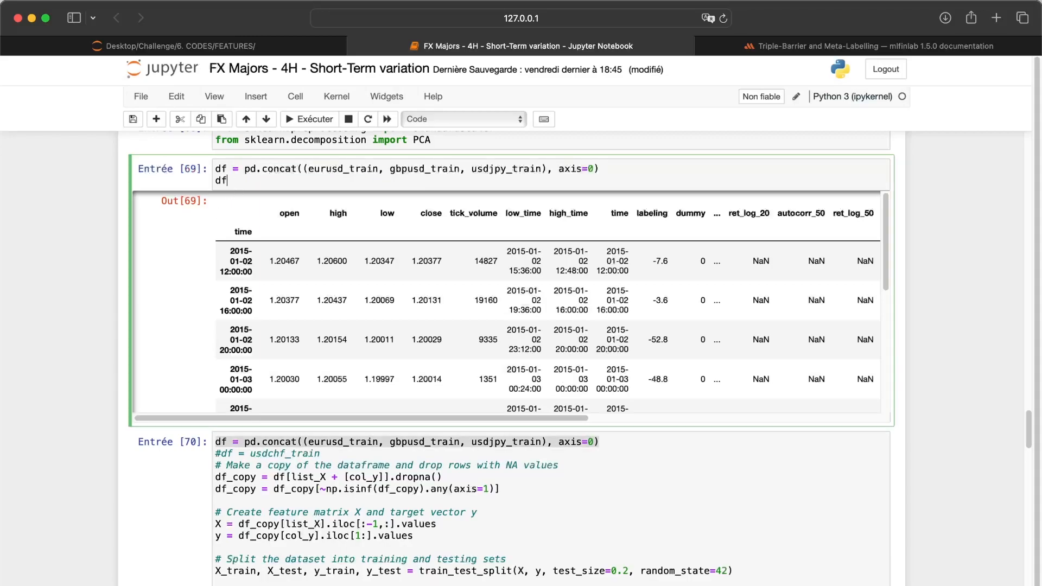
Make cell 69 output df[list_X].corr(), the correlation matrix of the selected features.
type("[list")
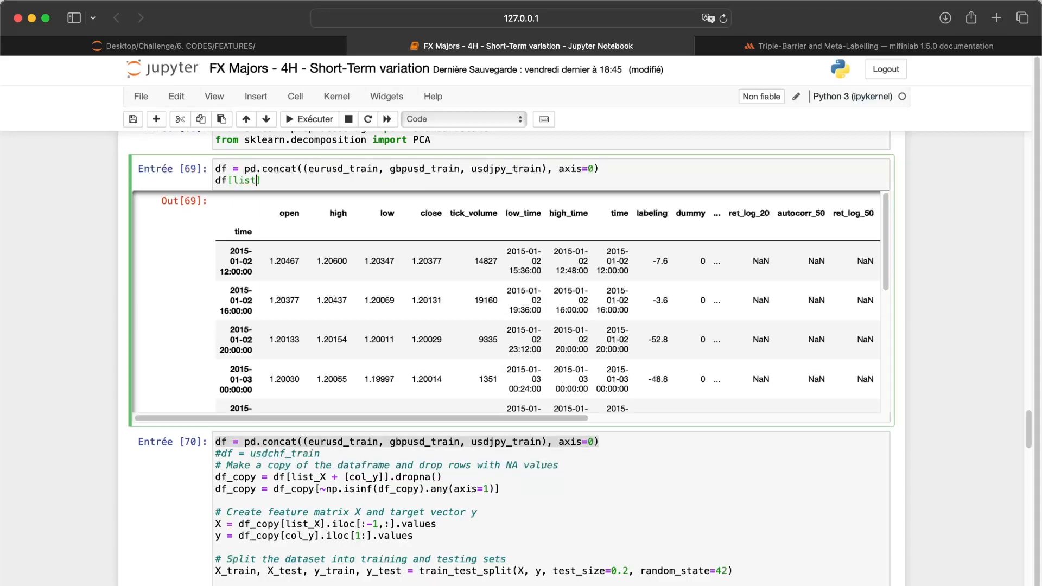
type("_X]?")
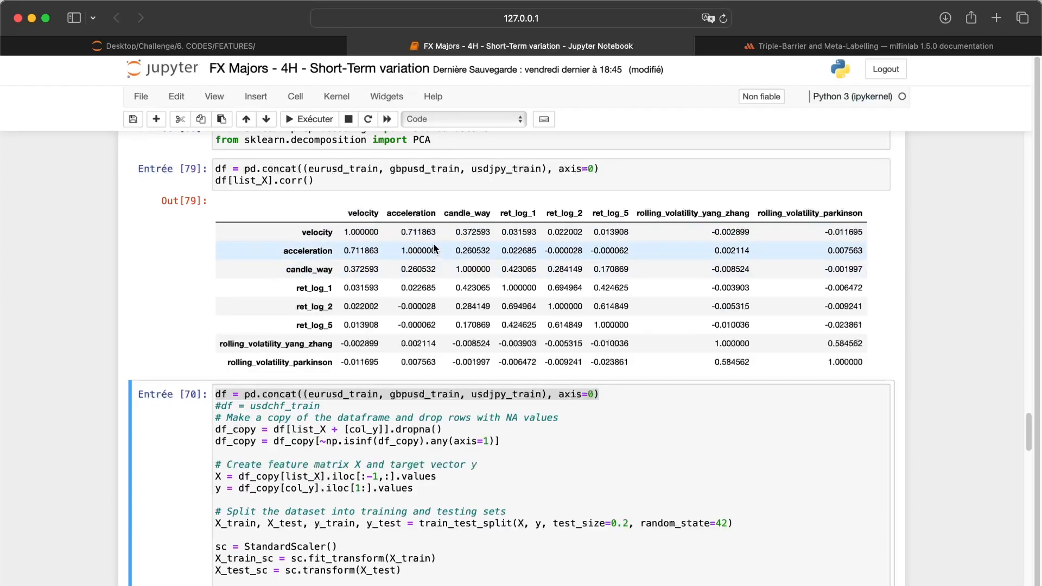
mouse_move(498, 258)
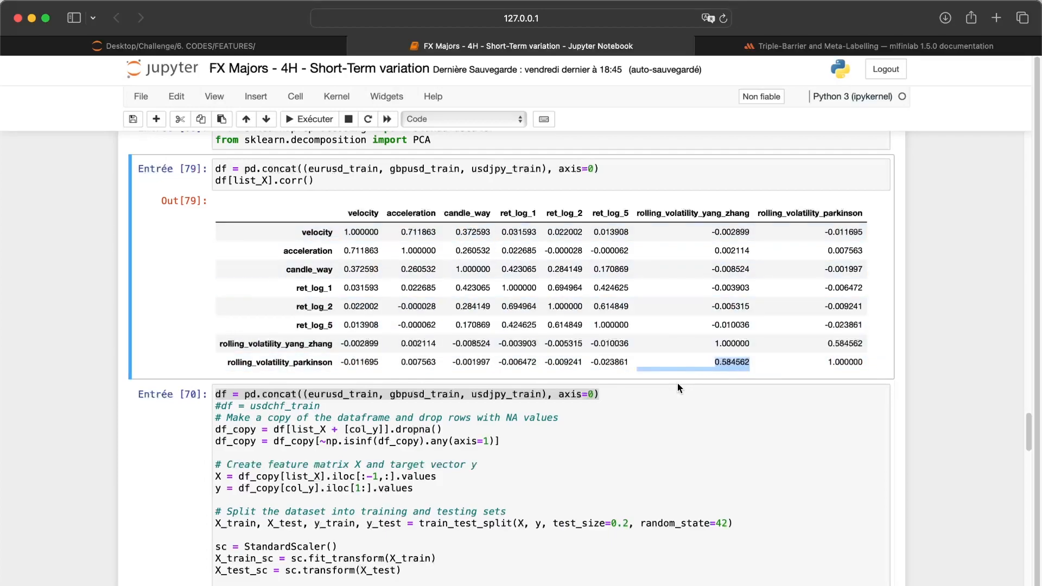
scroll("down", 3)
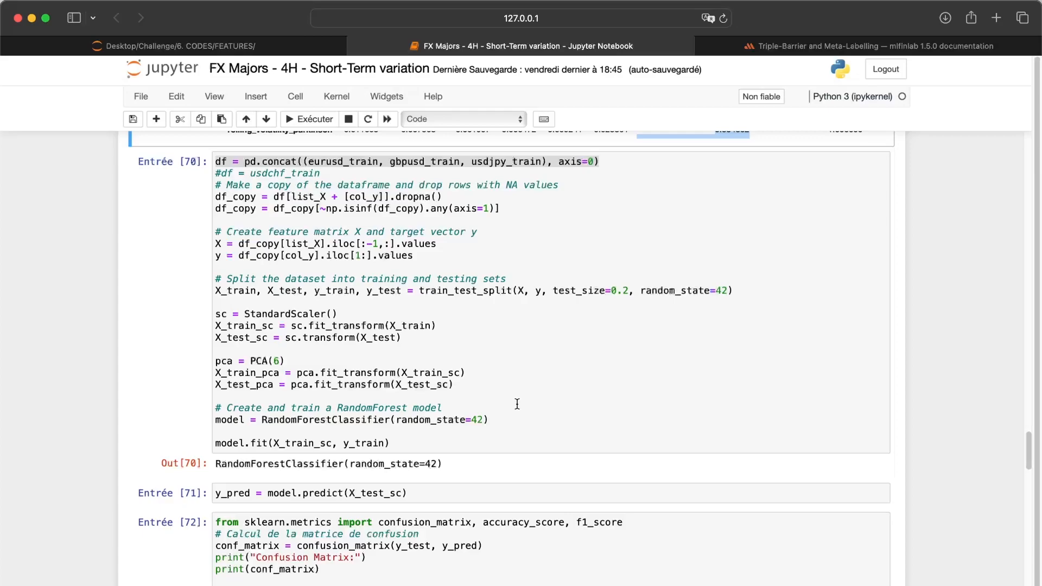
scroll("down", 3)
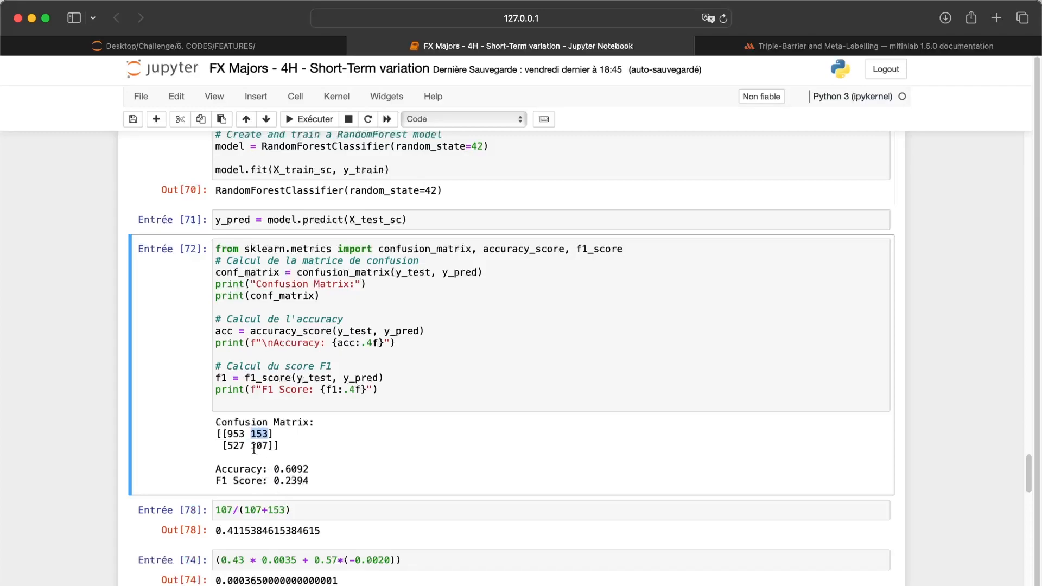
Highlight the 153 and 107 counts in the confusion matrix output of the rerun model.
double_click(261, 446)
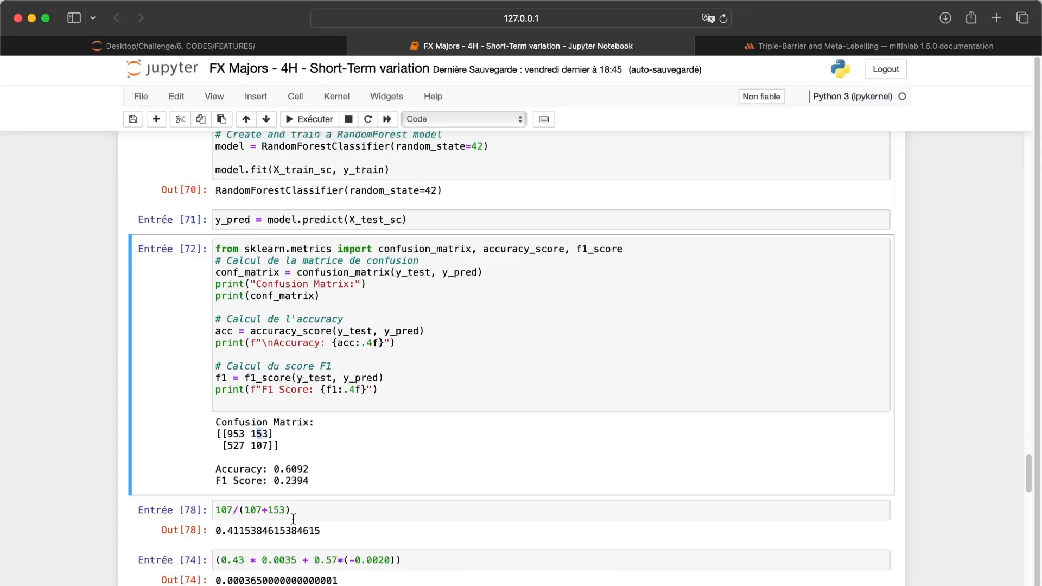
mouse_move(314, 512)
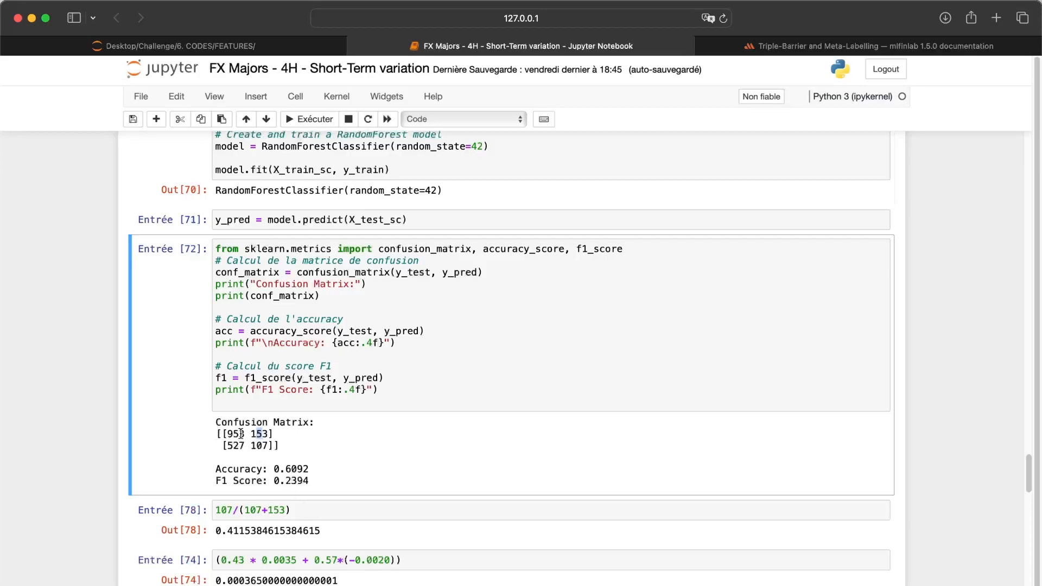
double_click(262, 445)
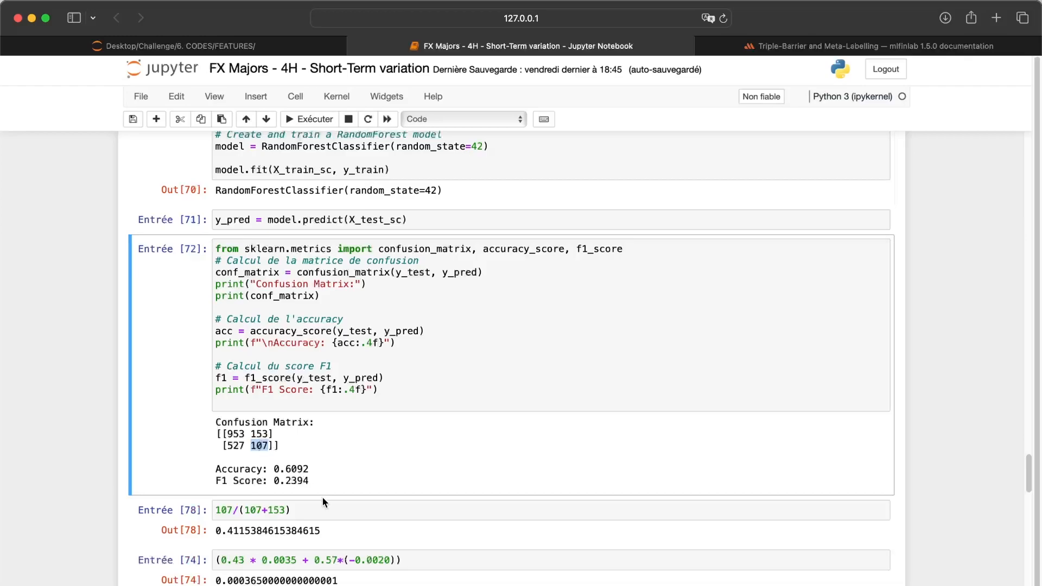
mouse_move(333, 501)
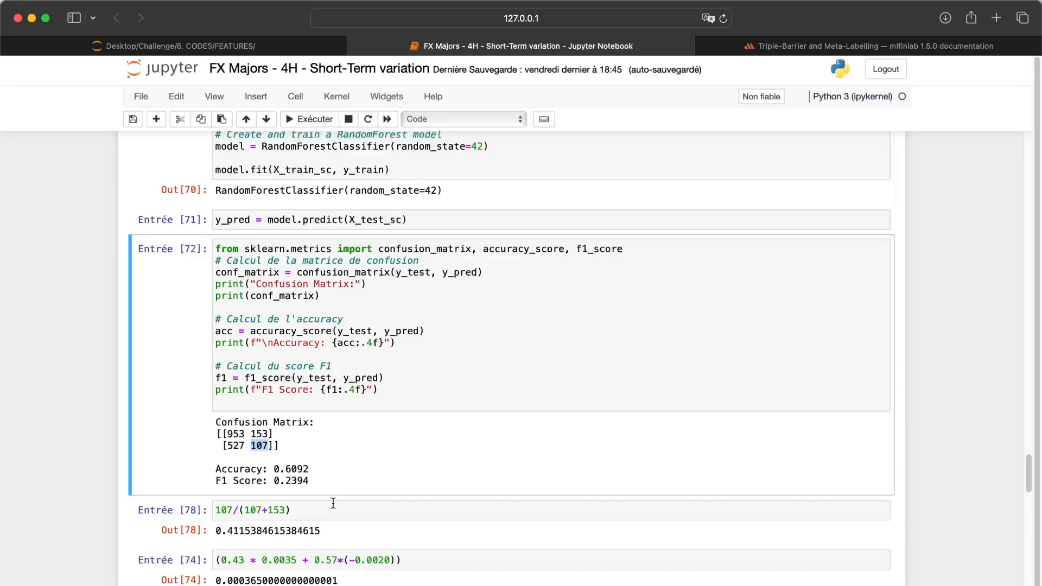
mouse_move(229, 530)
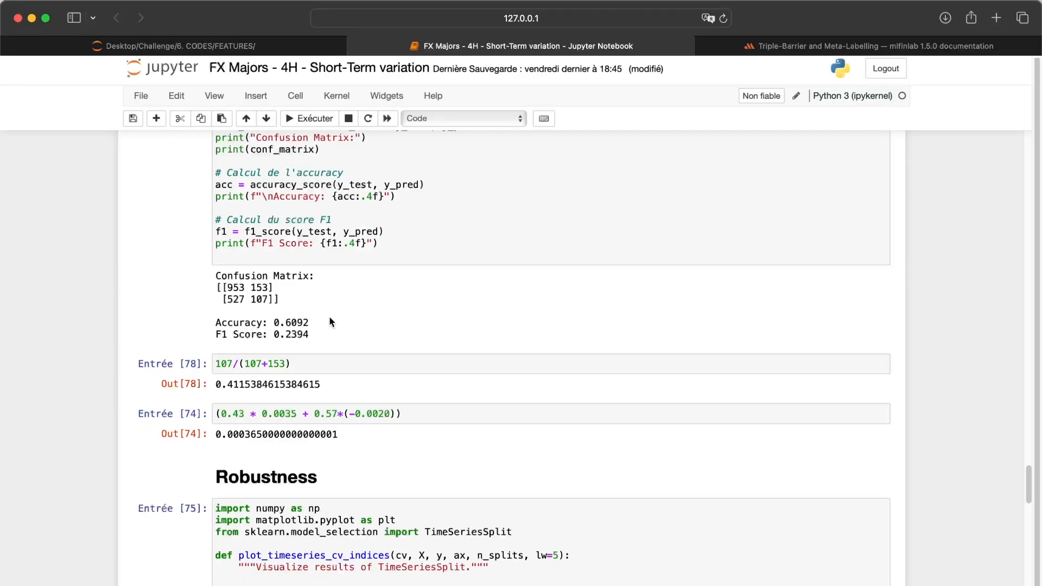
scroll("up", 3)
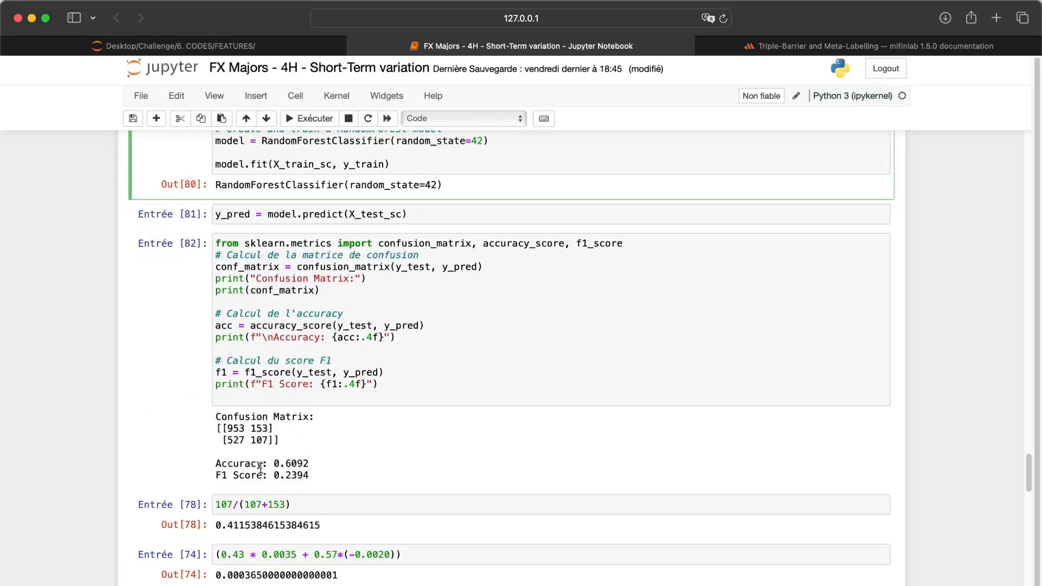
Scroll to the cross-validation output (average accuracy 0.64, std 0.04) and the warnings note.
scroll("down", 3)
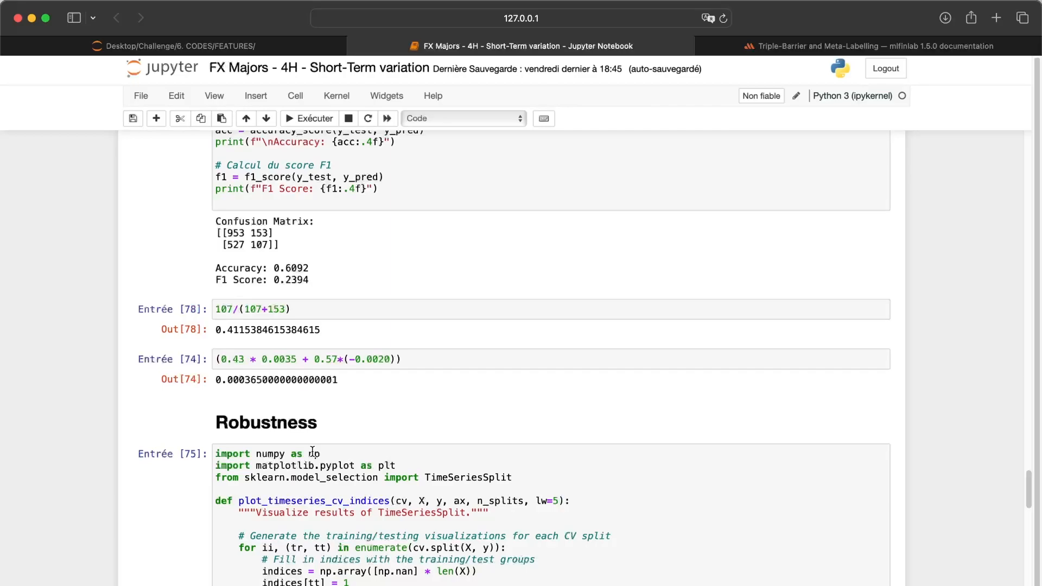
scroll("down", 3)
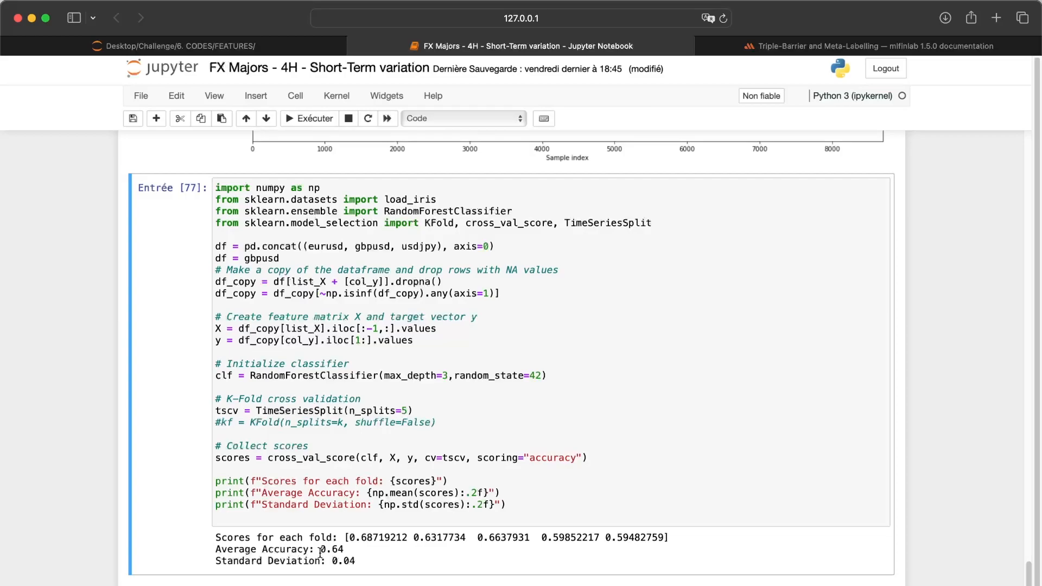
scroll("down", 3)
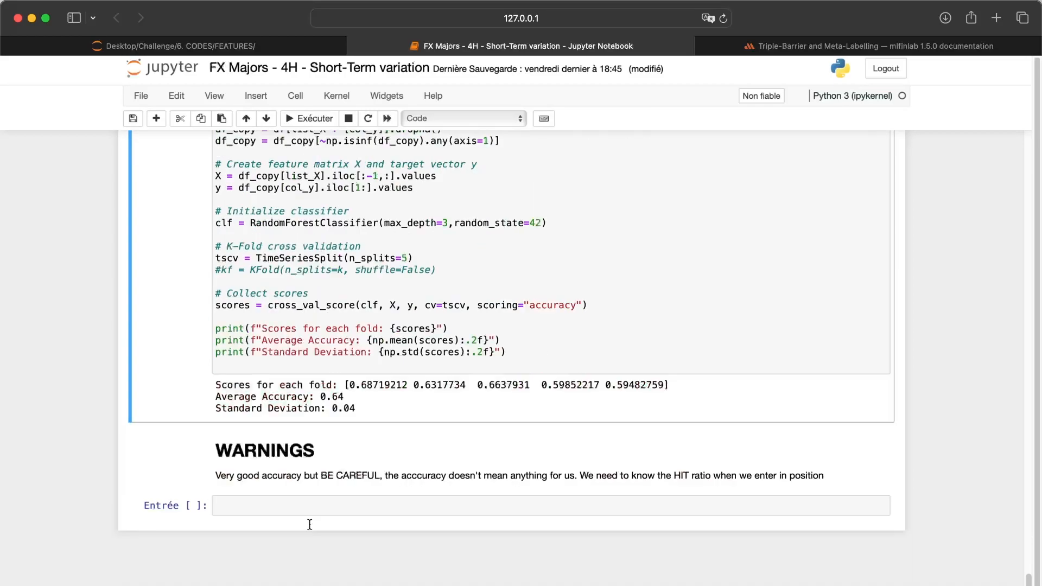
scroll("down", 3)
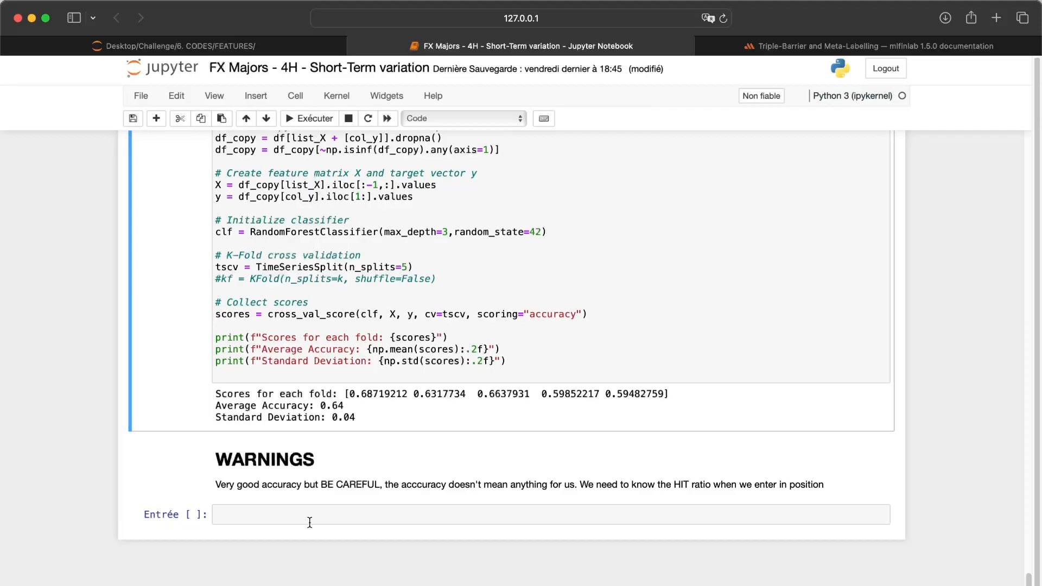
mouse_move(363, 524)
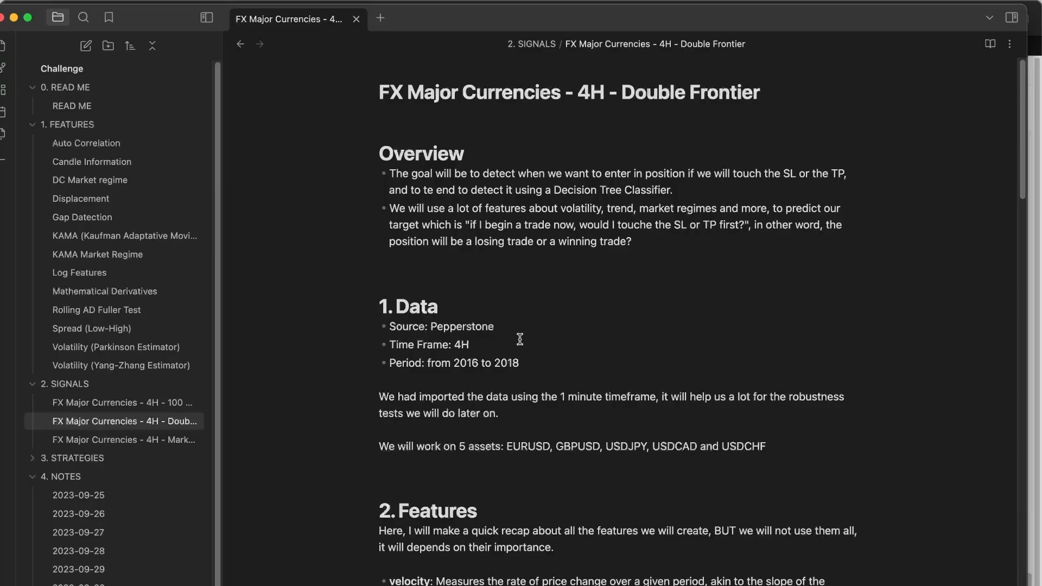
scroll("down", 3)
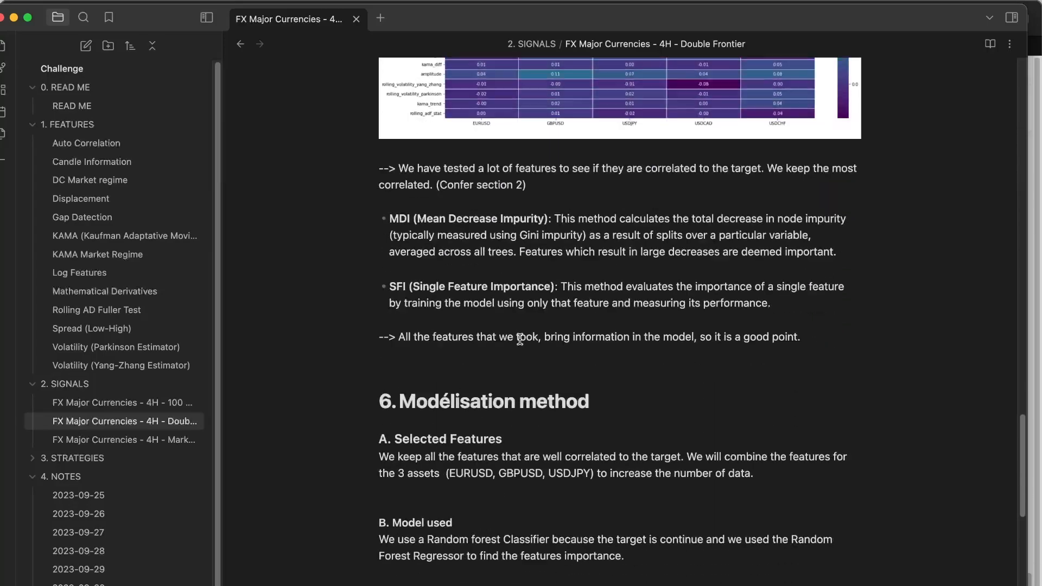
scroll("down", 3)
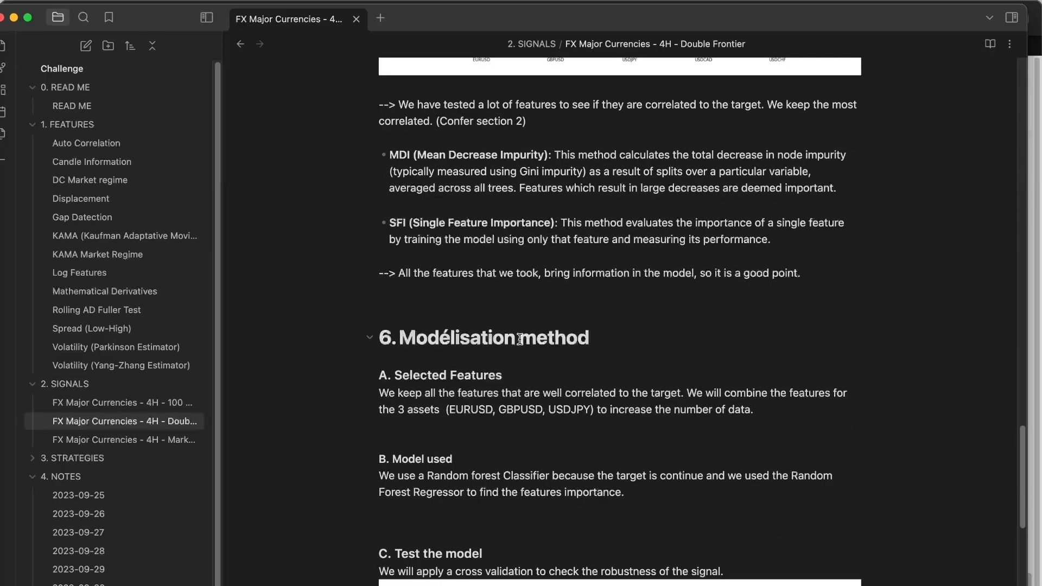